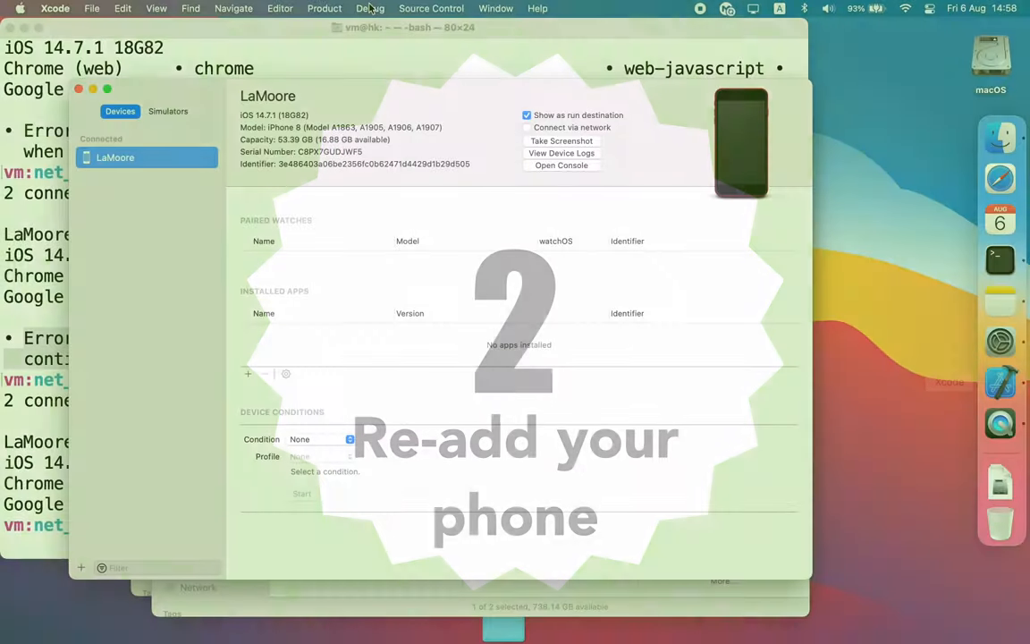
Step: Open Devices and Simulators from Xcode's Window menu to see the connected iPhone
click(496, 8)
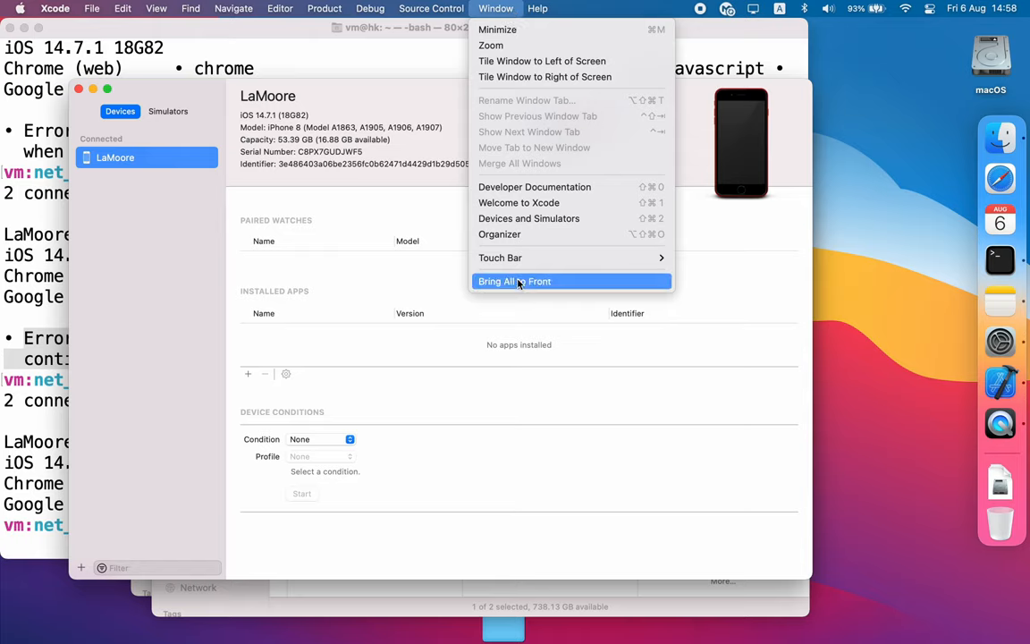
mouse_move(528, 219)
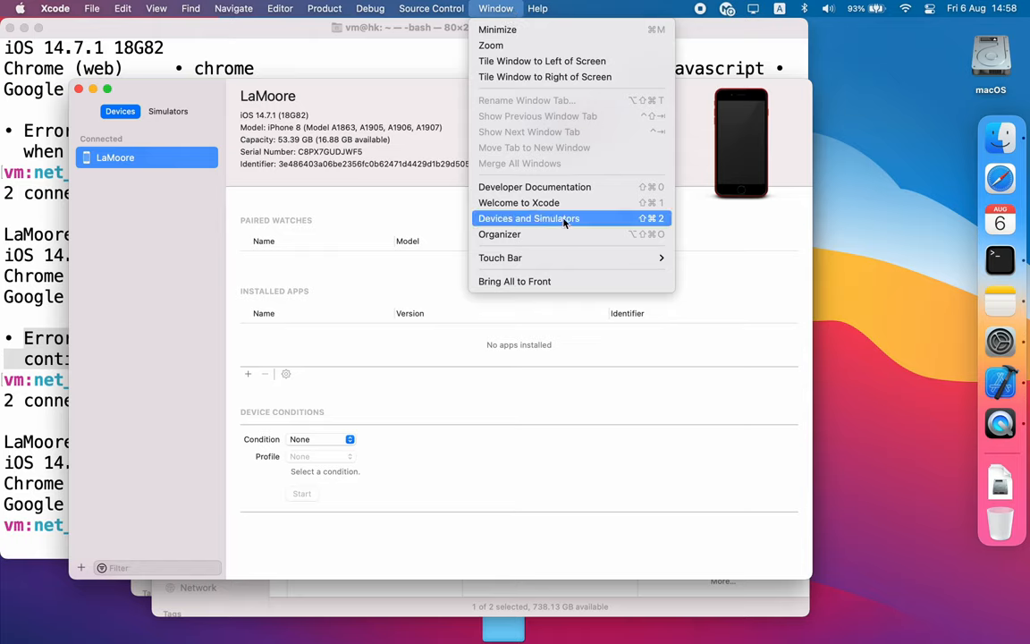
click(528, 218)
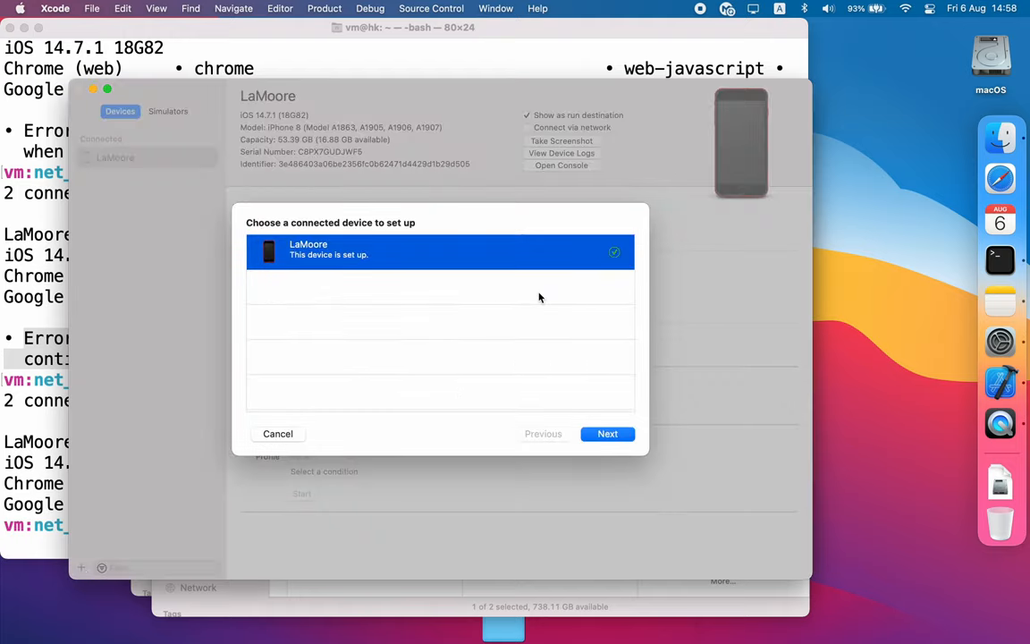
Step: Select the iPhone LaMoore, run its setup and confirm Done once setup succeeds
click(607, 434)
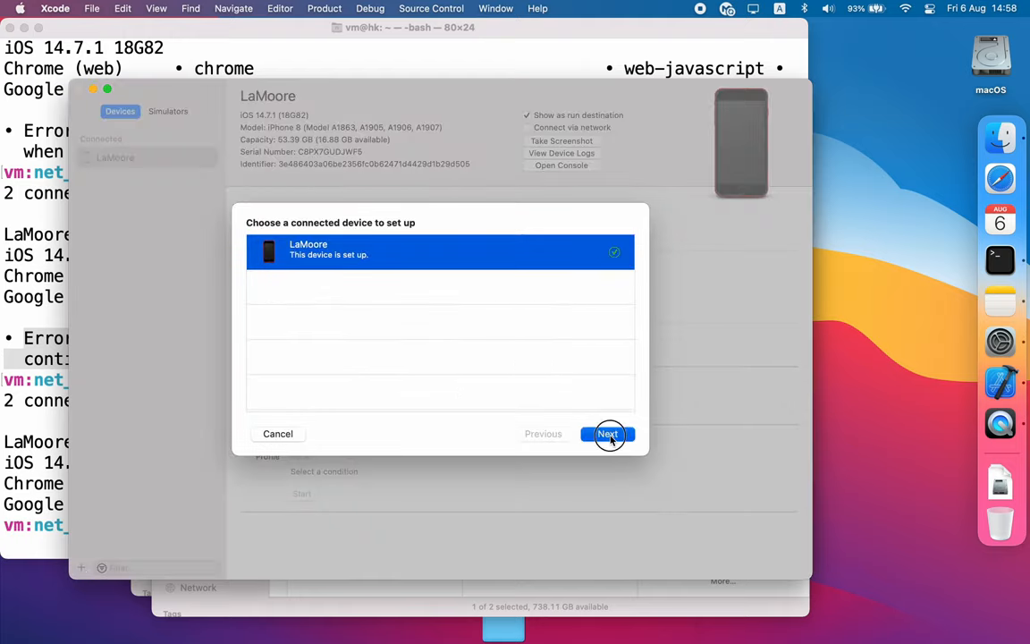
click(607, 433)
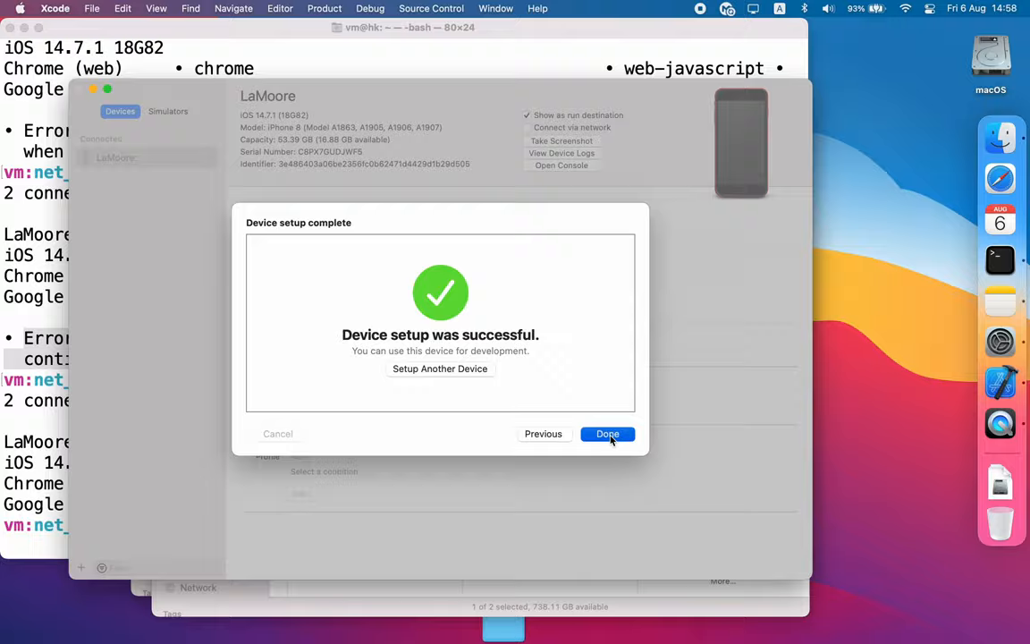
click(608, 433)
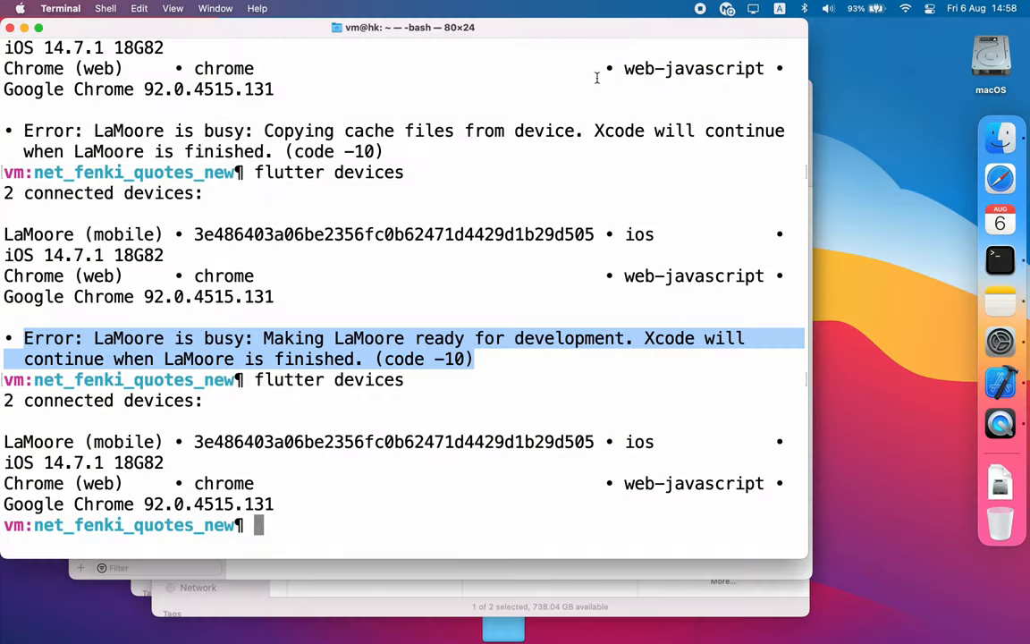